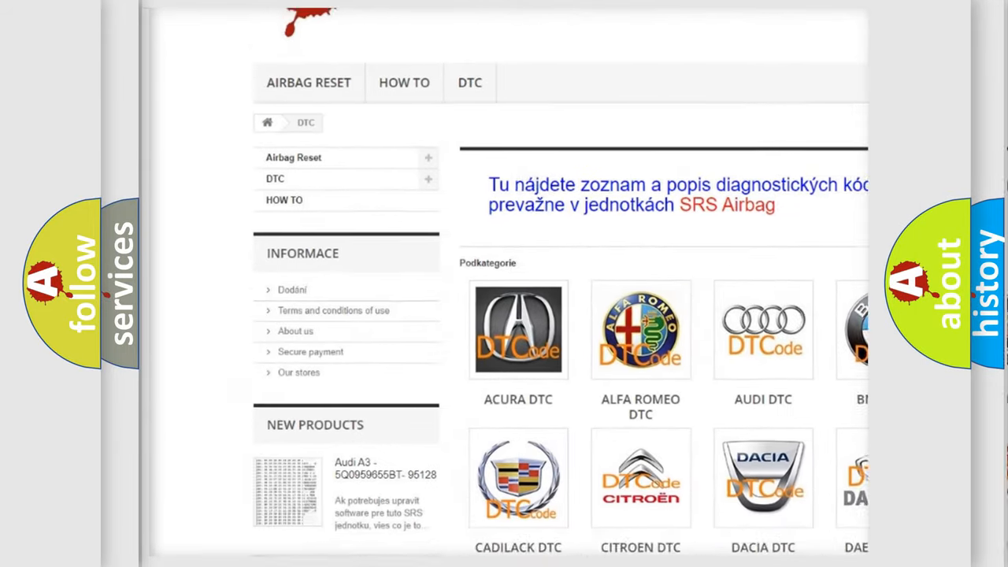
pyautogui.scroll(-3)
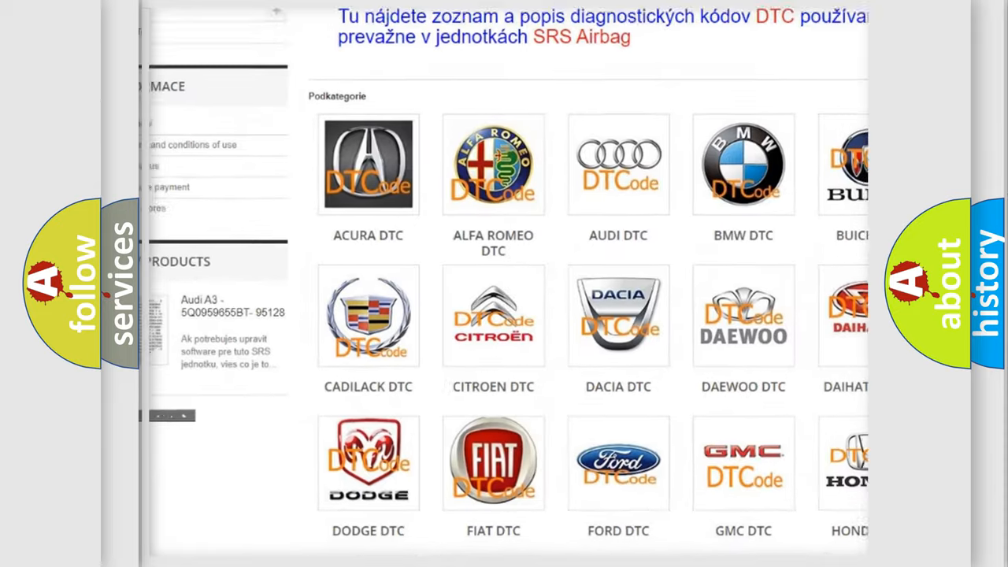
pyautogui.scroll(-3)
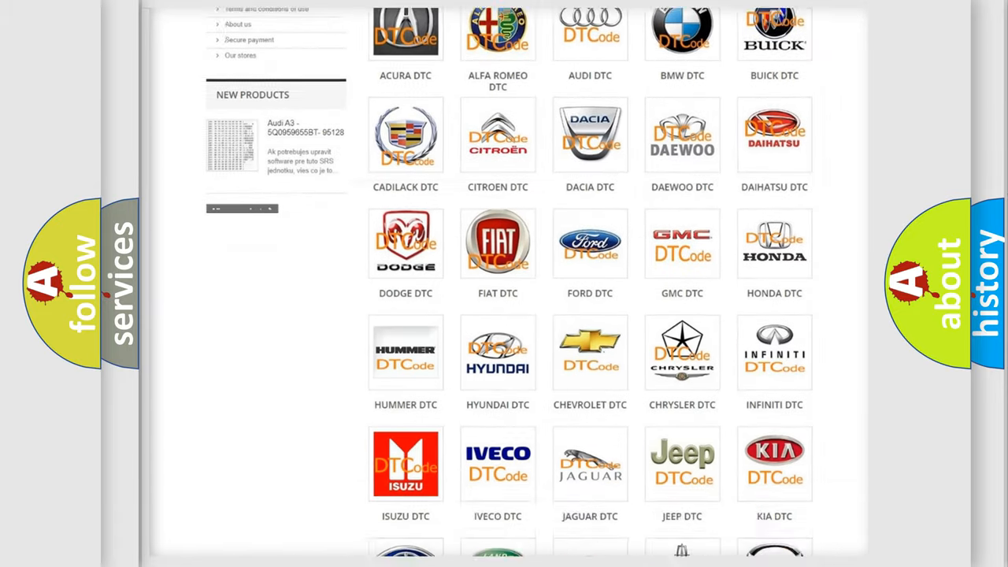
pyautogui.scroll(-3)
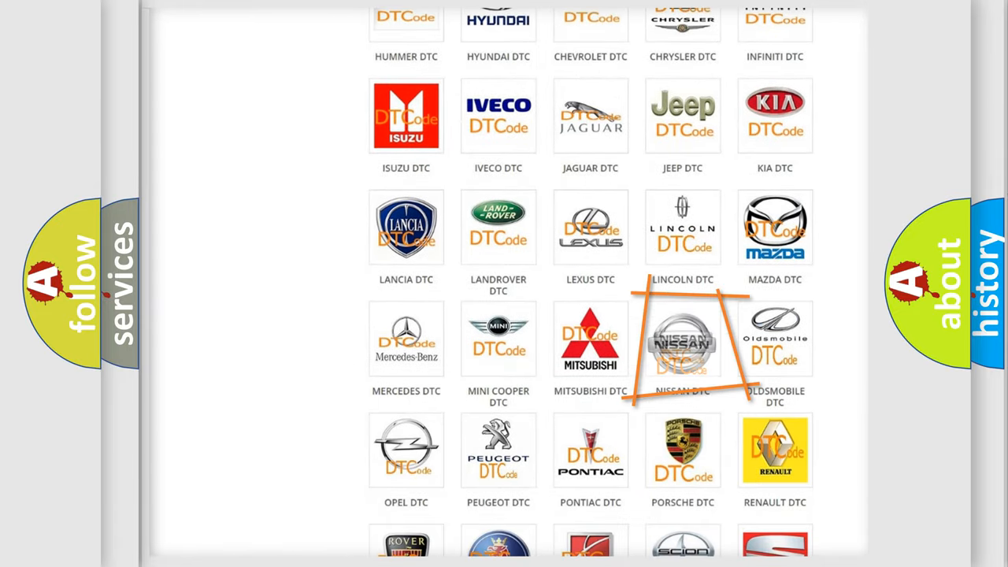